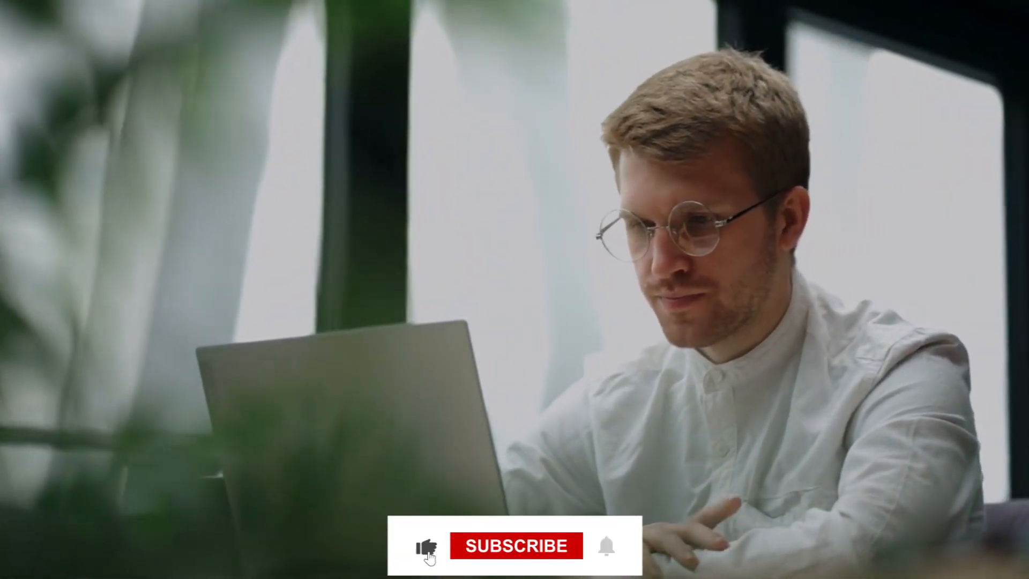
left_click(517, 545)
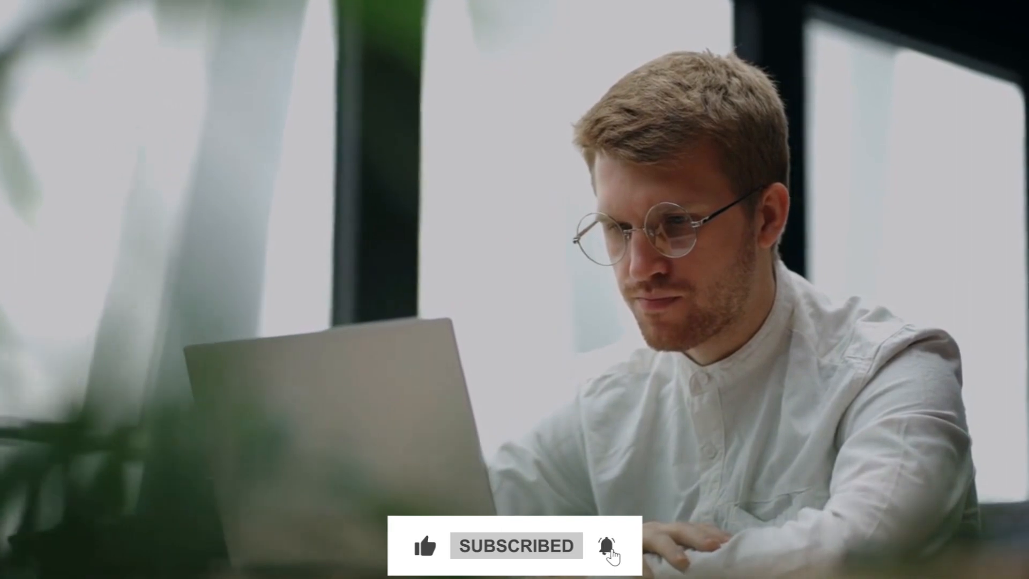